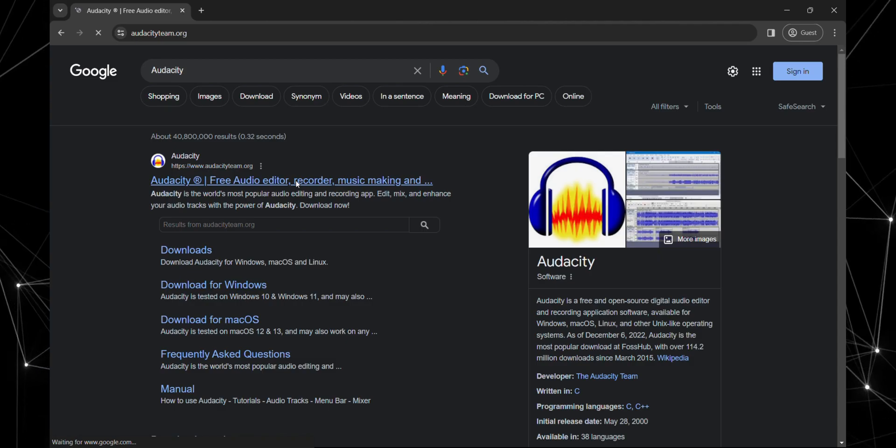
# Open the 'Audacity ® | Free Audio editor' result and scroll the audacityteam.org homepage
pyautogui.click(291, 180)
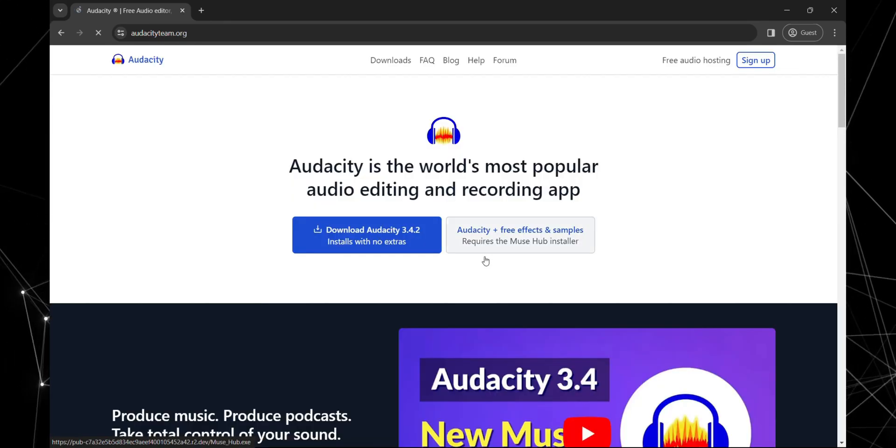
pyautogui.scroll(-3)
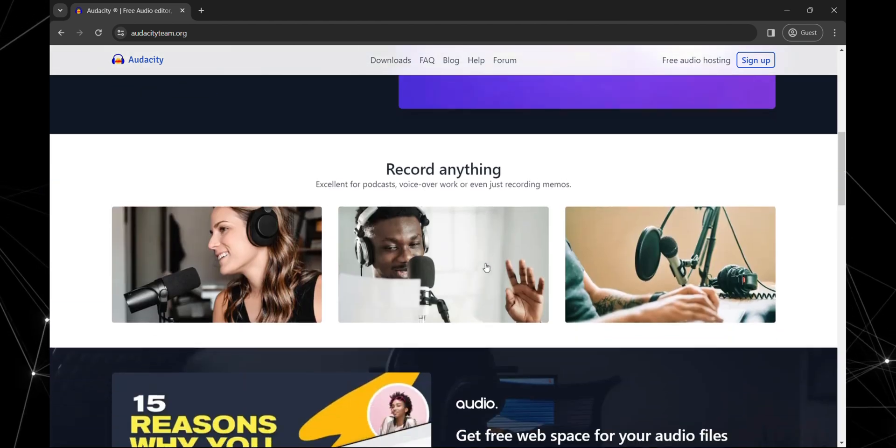
pyautogui.scroll(3)
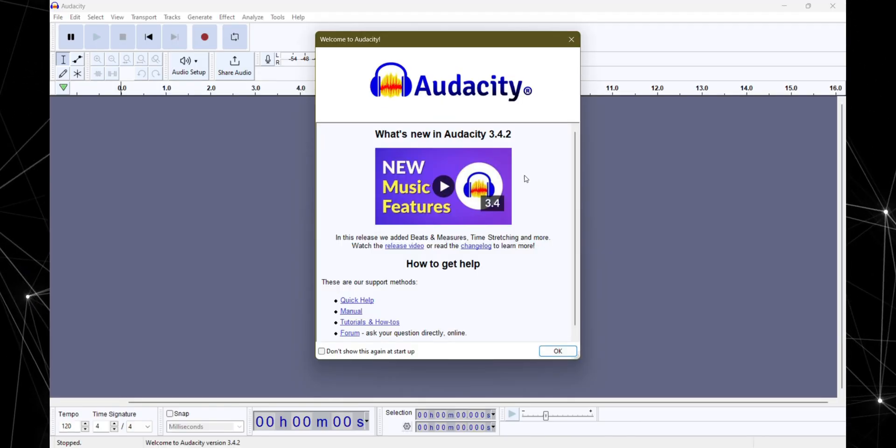
# Dismiss the welcome message, cut the leading and trailing silence, then select the whole track
pyautogui.click(556, 351)
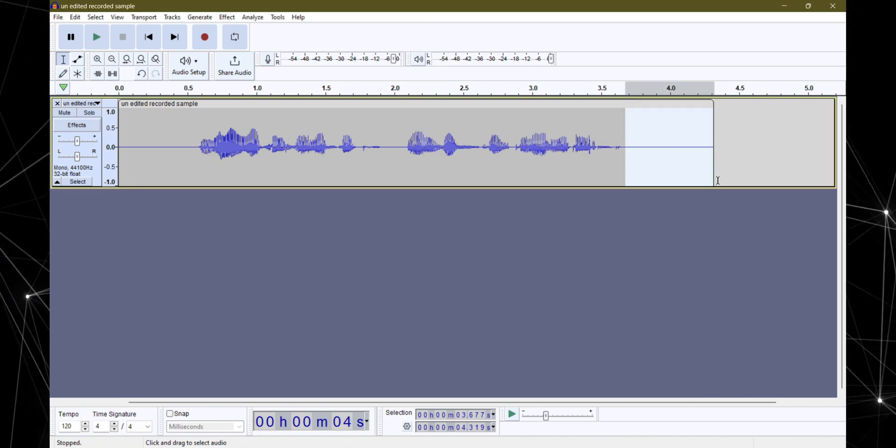
pyautogui.click(626, 142)
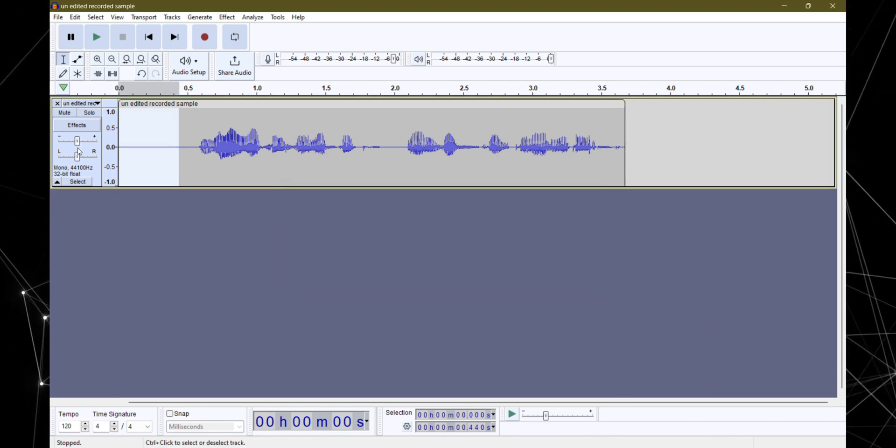
pyautogui.press('ctrl+a')
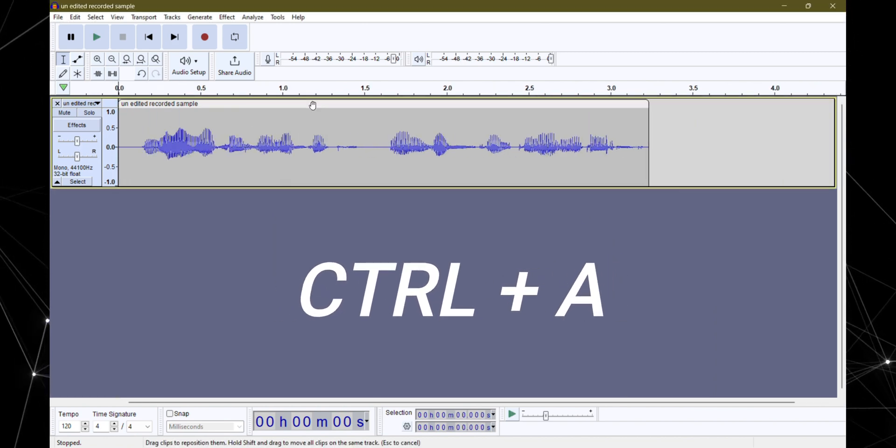
pyautogui.click(97, 36)
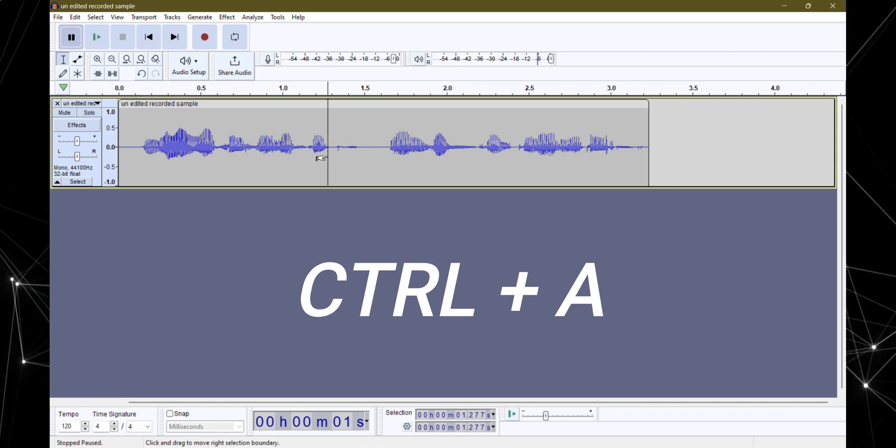
pyautogui.press('ctrl+a')
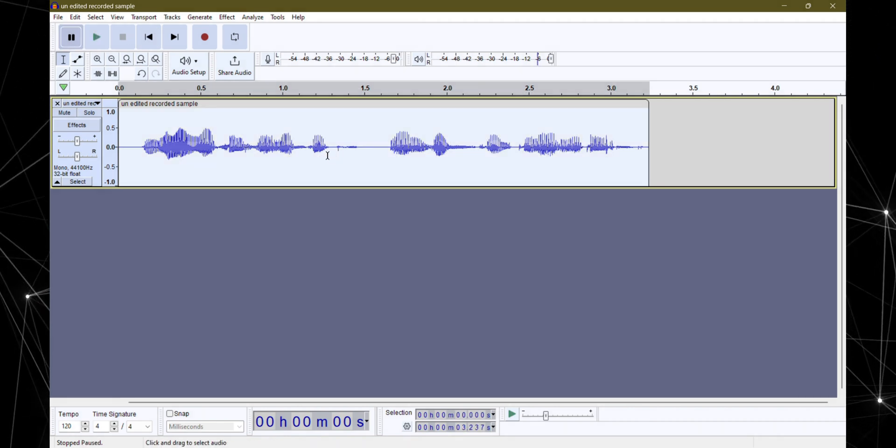
# Apply the Compressor with its default settings to the entire recording
pyautogui.click(226, 16)
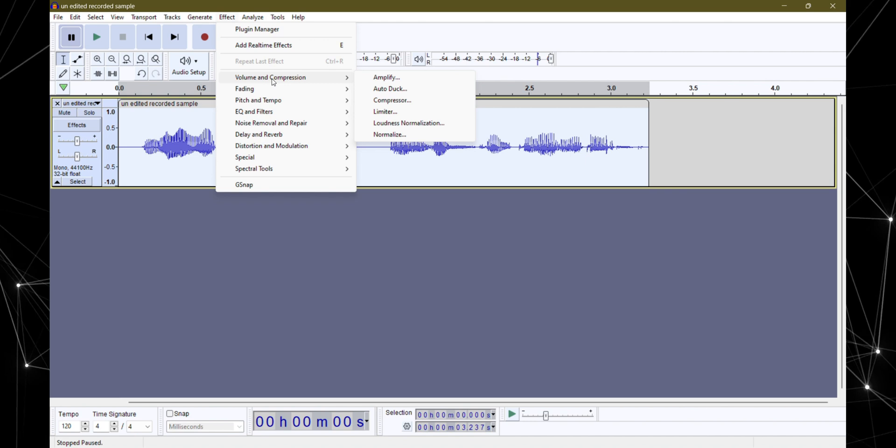
pyautogui.click(392, 100)
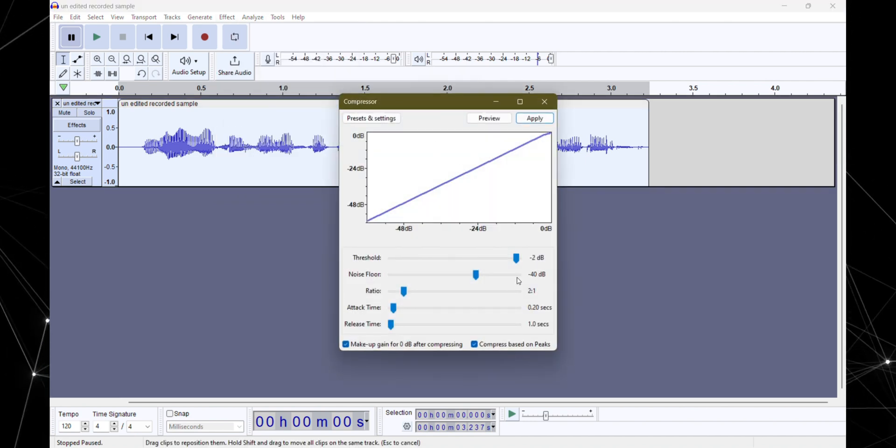
pyautogui.click(533, 118)
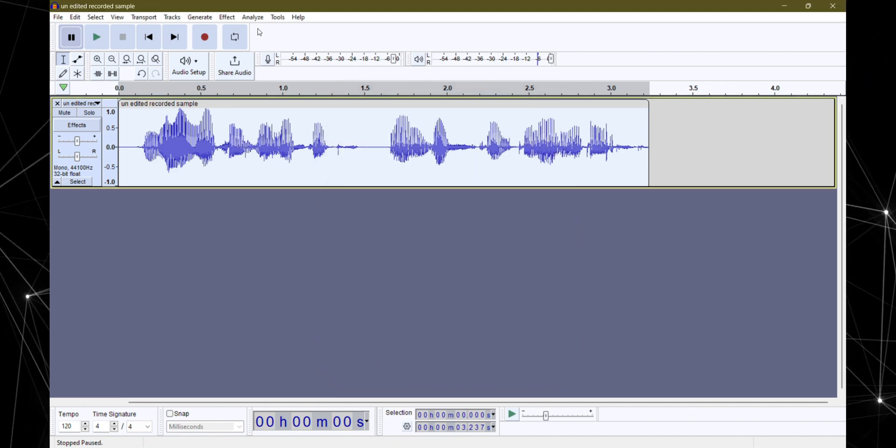
# Apply Normalize with a -1.0 dB peak and Remove DC offset checked
pyautogui.click(227, 17)
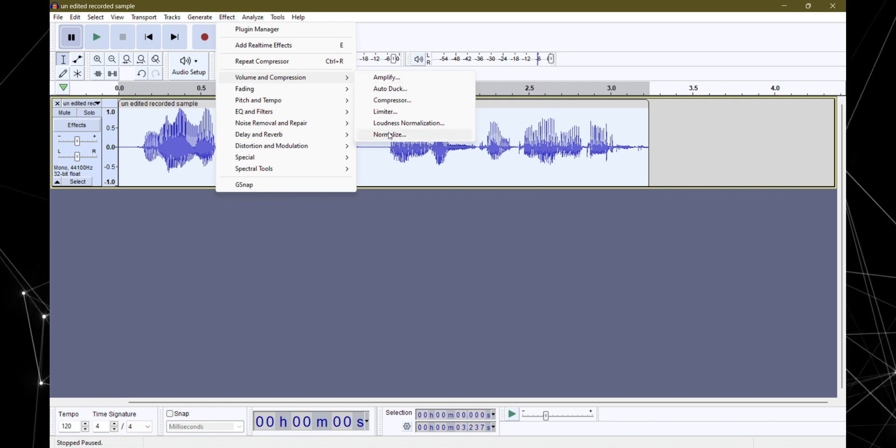
pyautogui.click(390, 135)
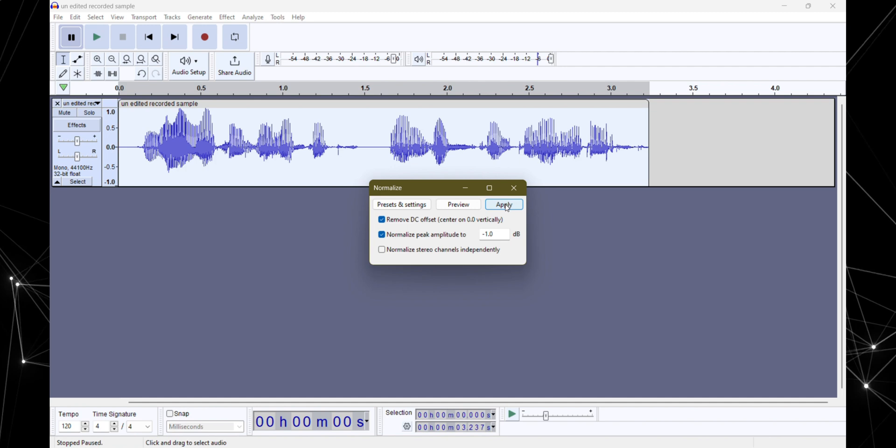
pyautogui.click(503, 204)
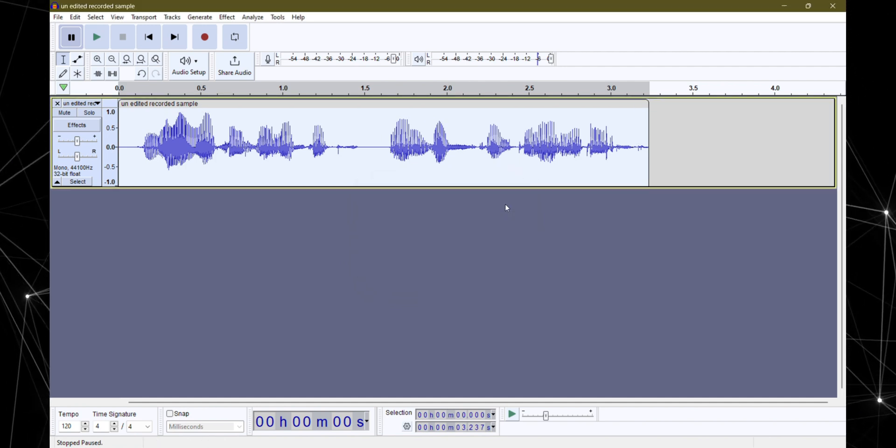
# Apply a Filter Curve EQ preset that raises the low frequencies and the highs above 2 kHz
pyautogui.click(226, 17)
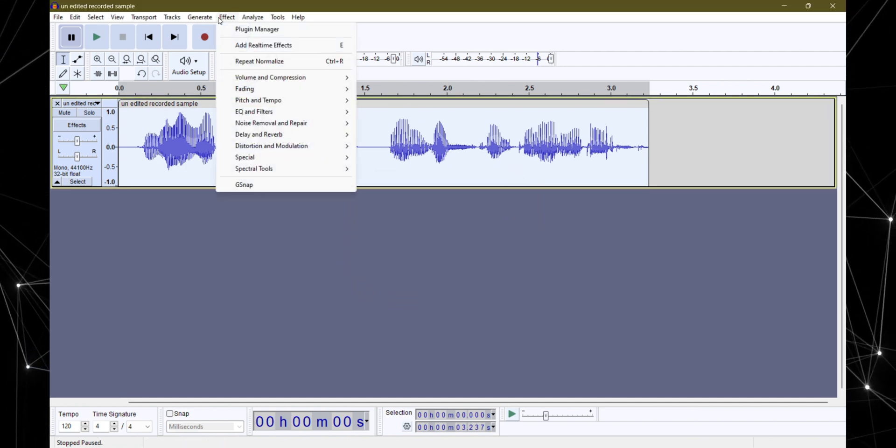
pyautogui.moveTo(254, 112)
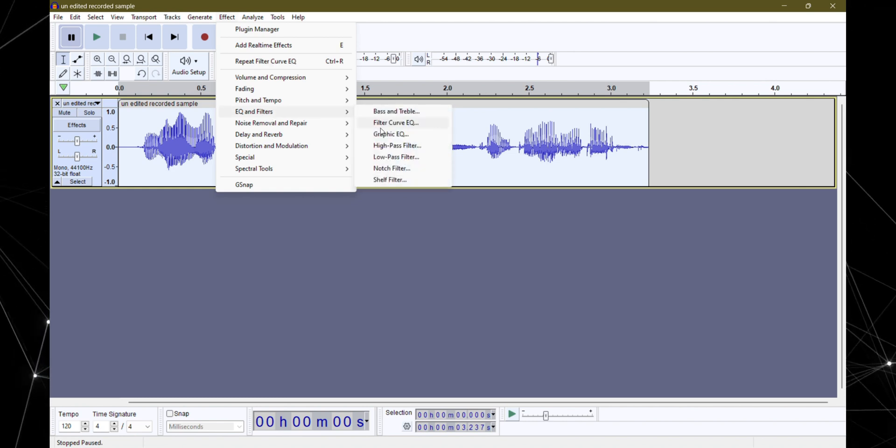
pyautogui.click(396, 122)
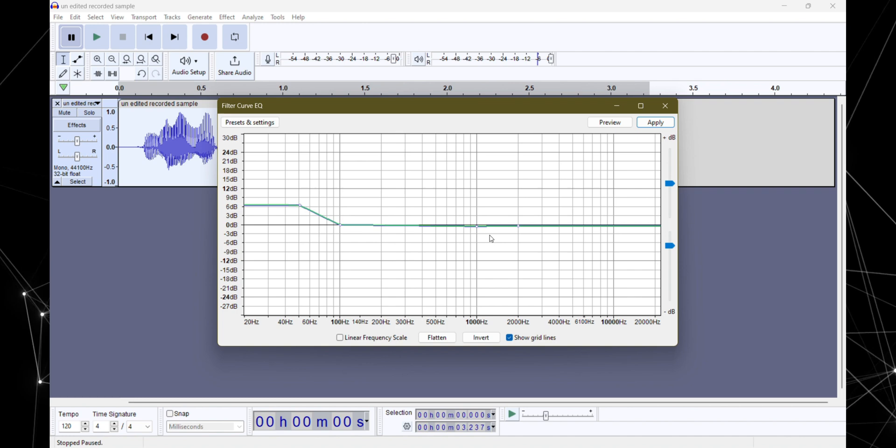
pyautogui.click(249, 122)
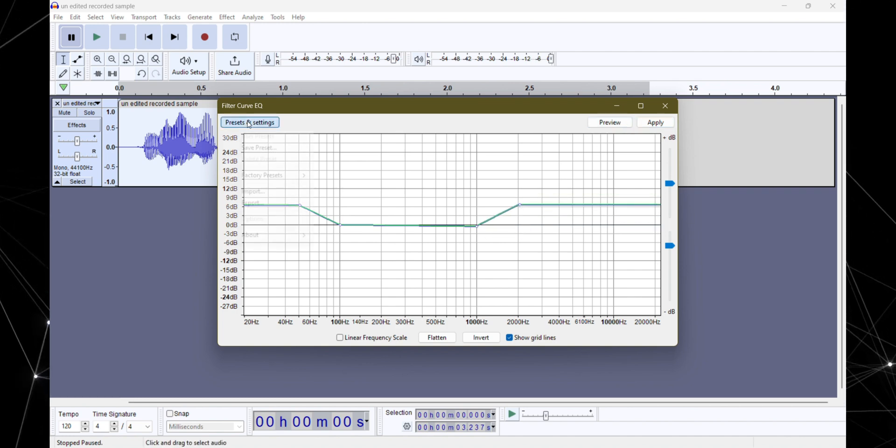
pyautogui.click(262, 175)
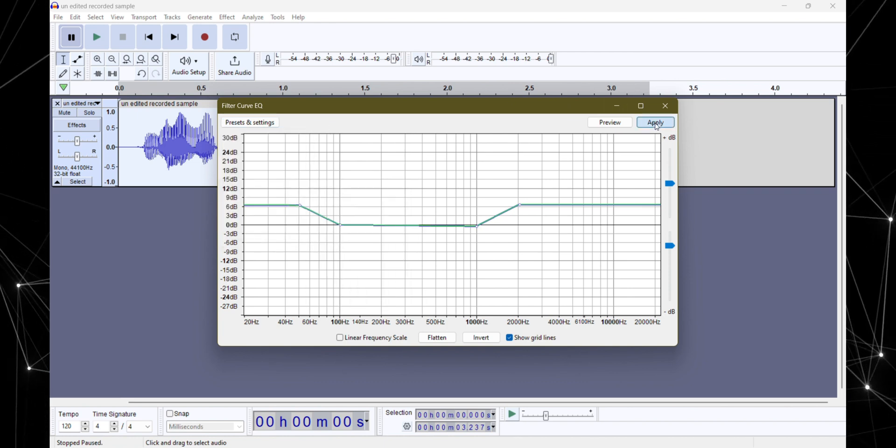
pyautogui.click(654, 121)
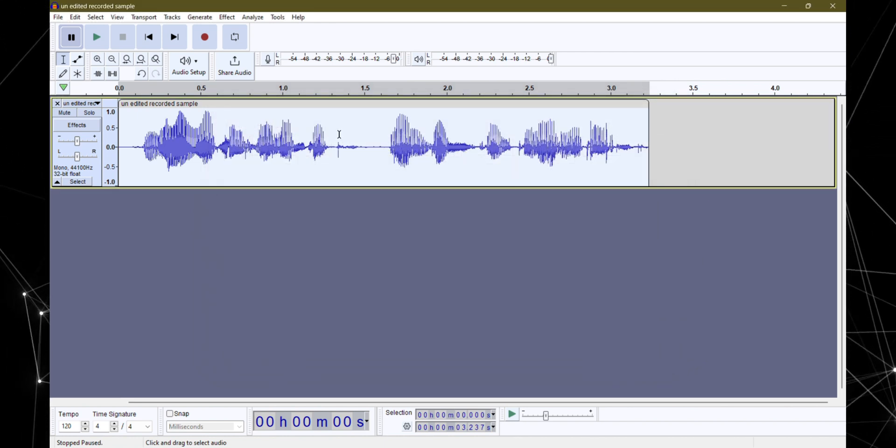
# Apply a Soft Limit limiter at -3 dB with a 10 ms hold
pyautogui.click(227, 16)
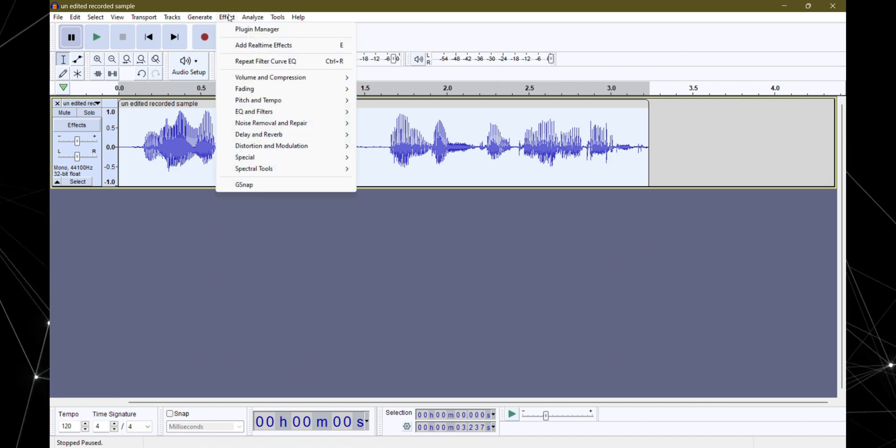
pyautogui.moveTo(270, 77)
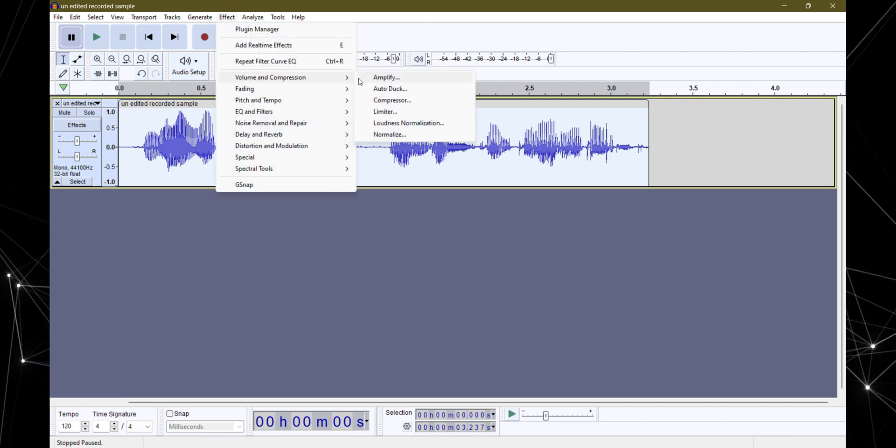
pyautogui.click(384, 112)
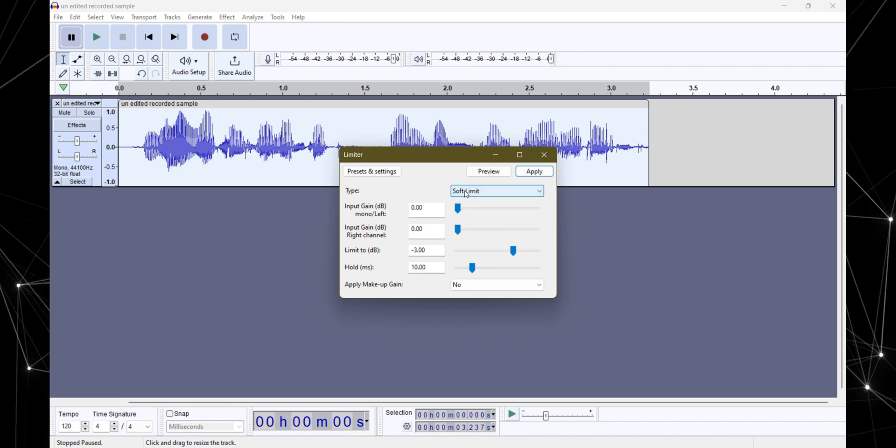
pyautogui.click(533, 171)
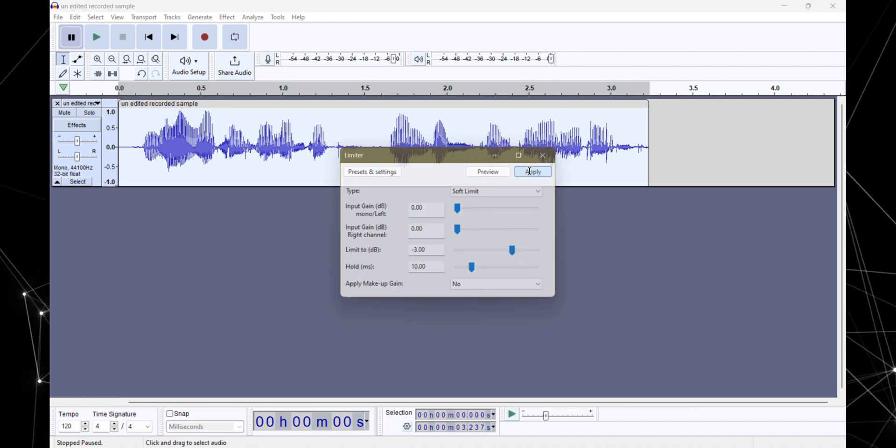
pyautogui.click(532, 171)
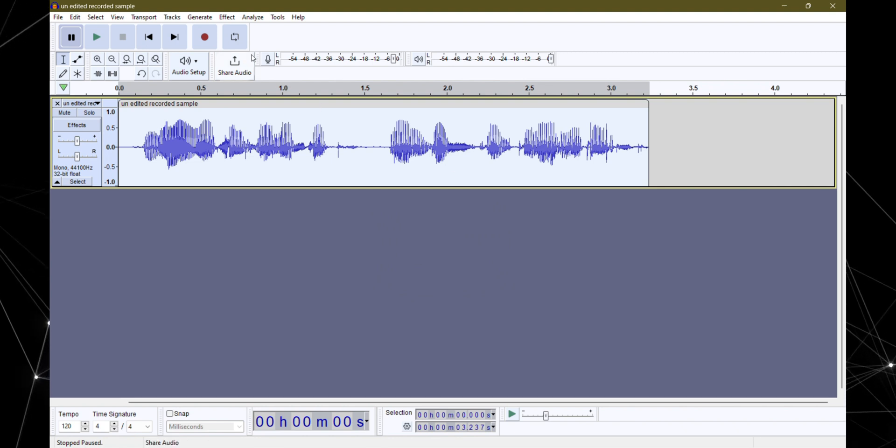
# Apply Amplify by about 3 dB with a new peak of -0.0 dB
pyautogui.click(251, 16)
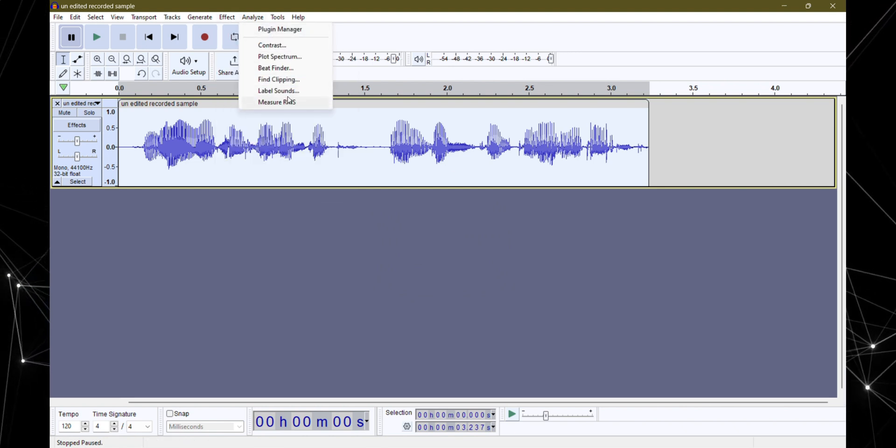
pyautogui.click(226, 16)
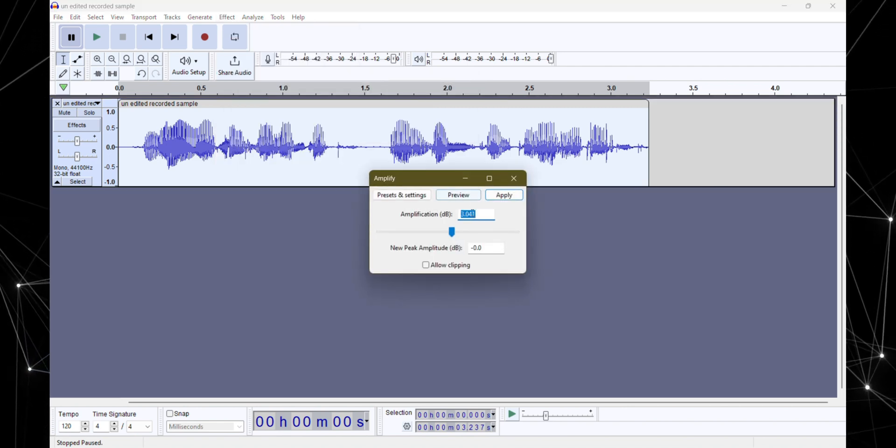
pyautogui.click(503, 195)
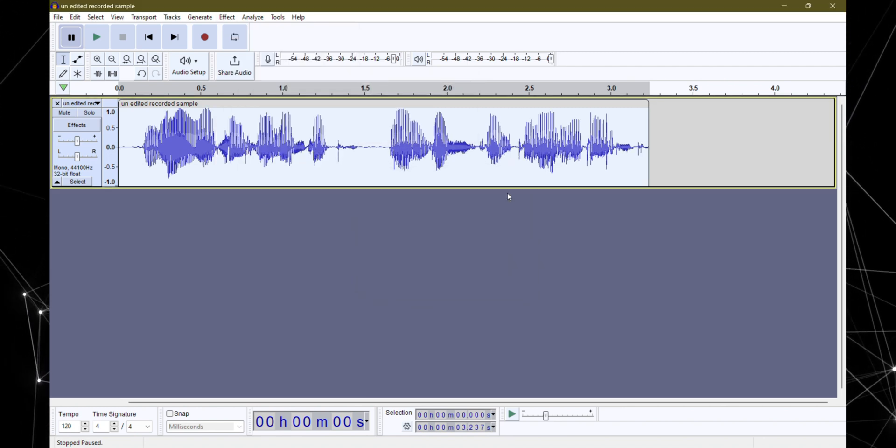
# Run the Soft Limit limiter at -3 dB a second time
pyautogui.click(226, 17)
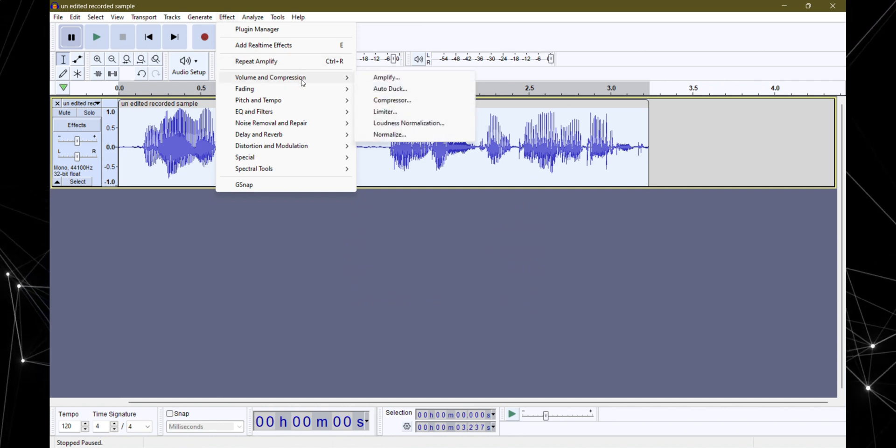
pyautogui.moveTo(385, 111)
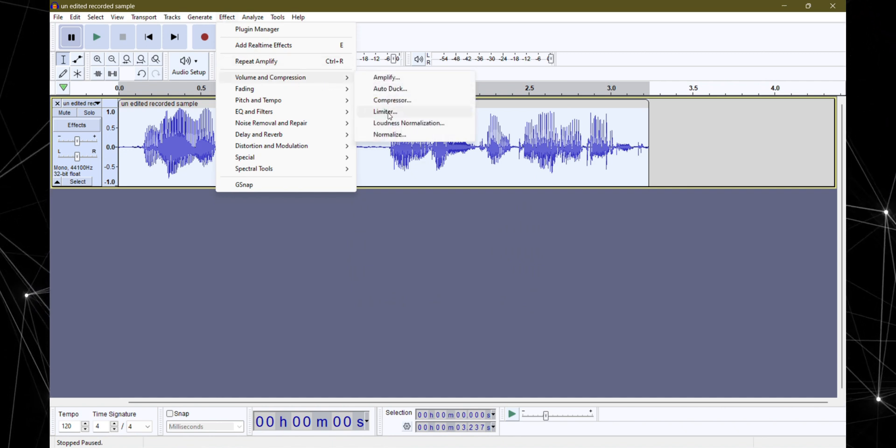
pyautogui.click(384, 112)
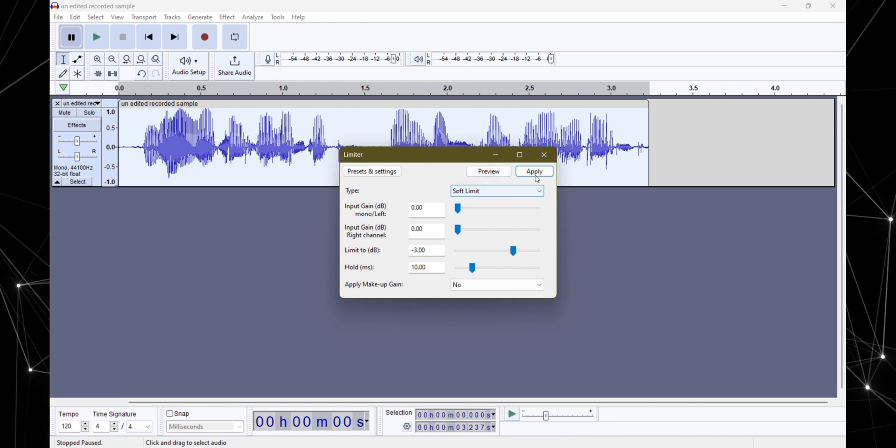
pyautogui.click(534, 171)
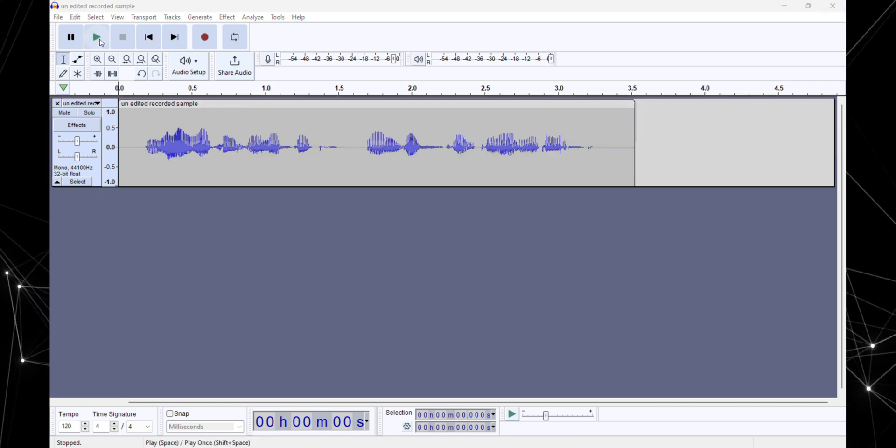
# Start playback of the recording to compare before and after
pyautogui.click(97, 37)
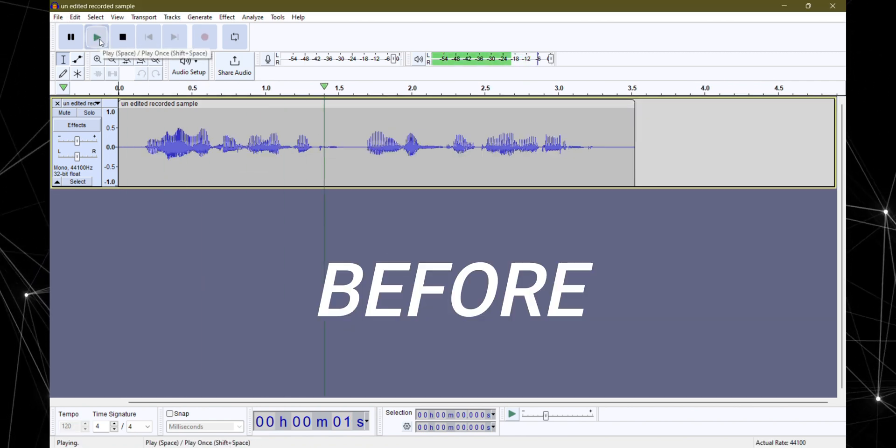